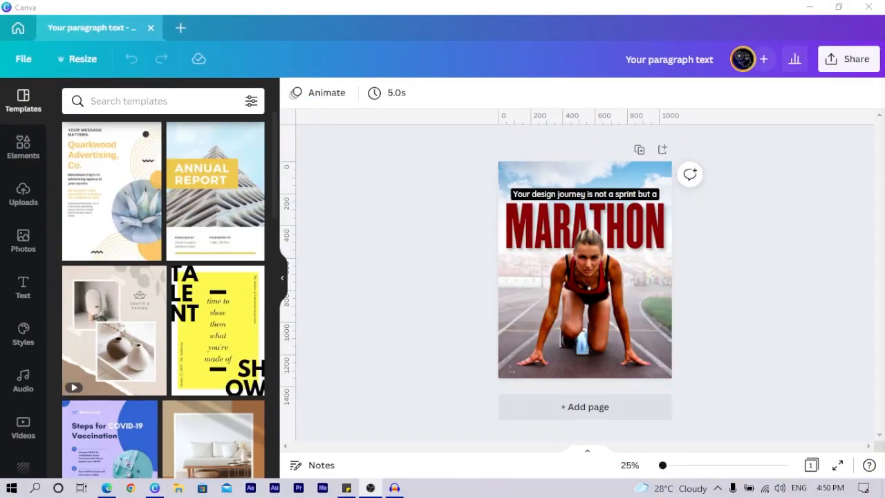
mouse_move(697, 418)
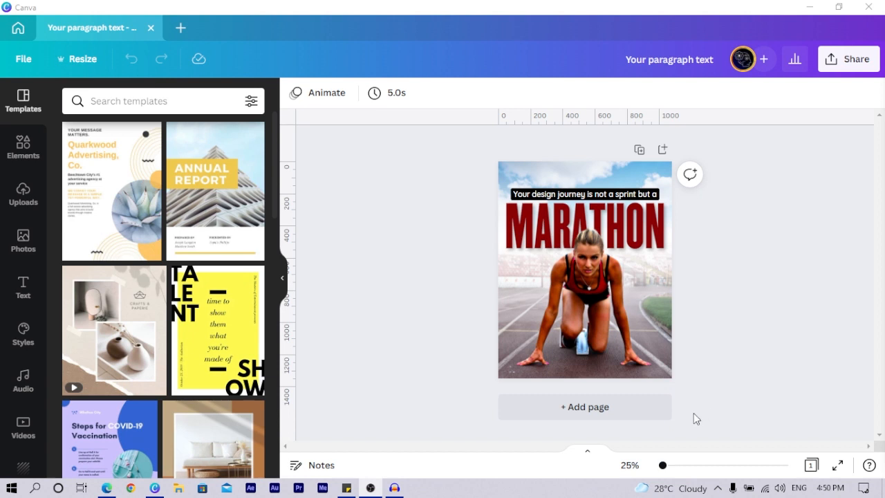
- Create a blank Page 2 beneath the finished marathon poster
left_click(584, 407)
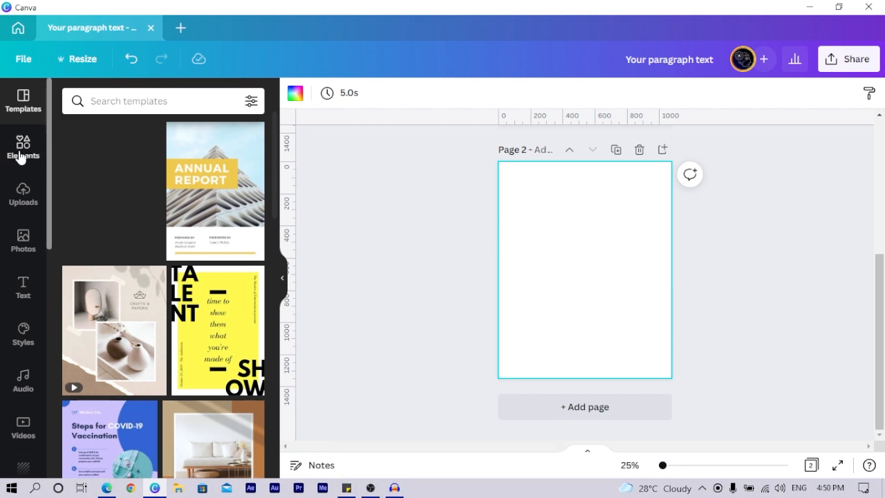
- Browse the Elements photo library down to the recently used Athlete Girl and sky photos
left_click(23, 146)
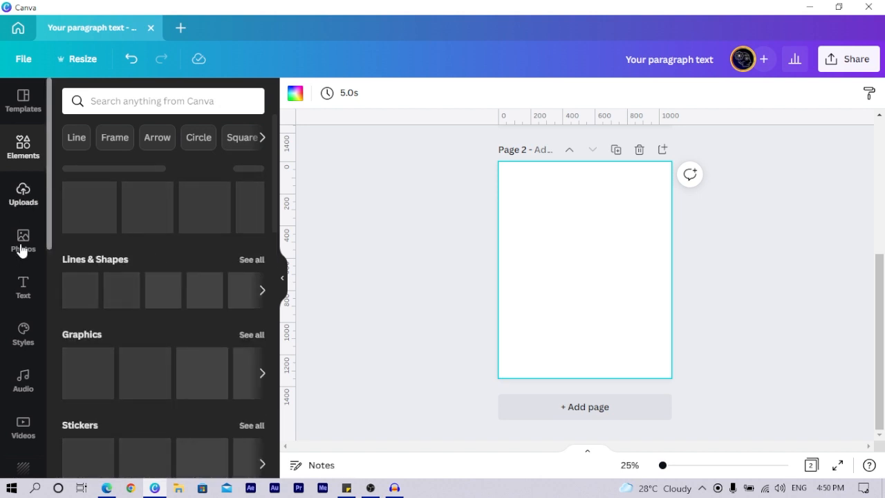
left_click(22, 238)
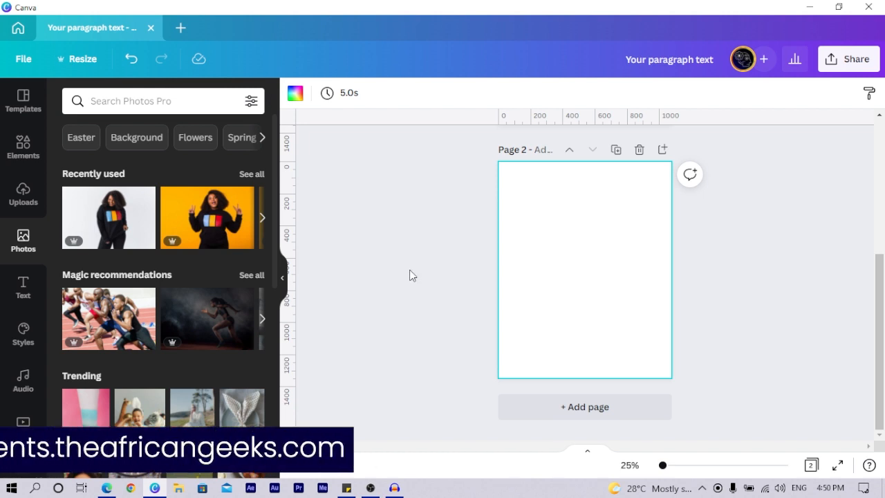
mouse_move(443, 276)
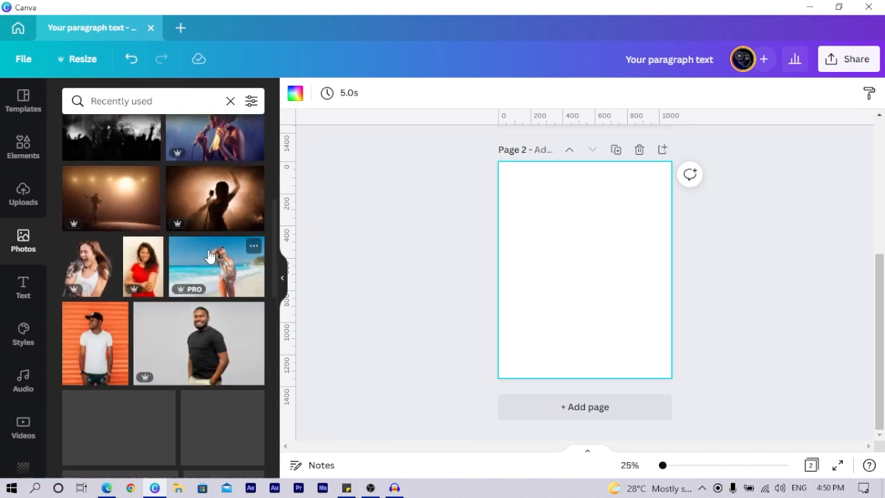
scroll("down", 3)
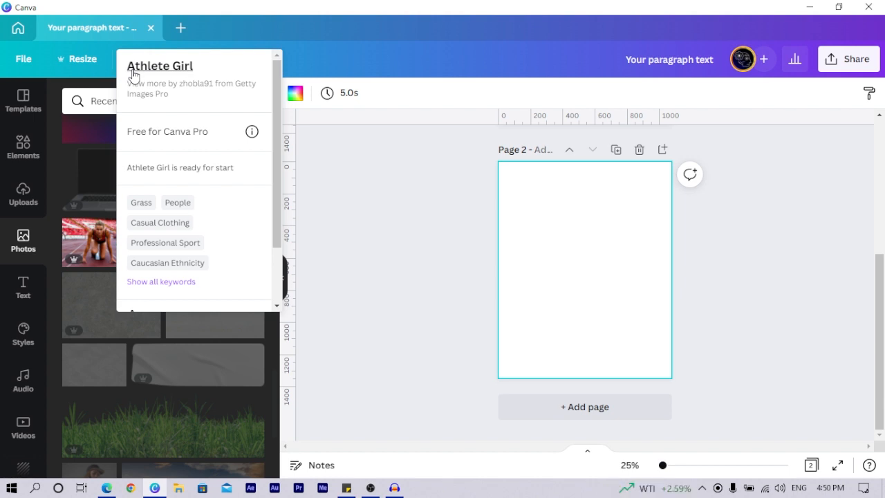
mouse_move(98, 242)
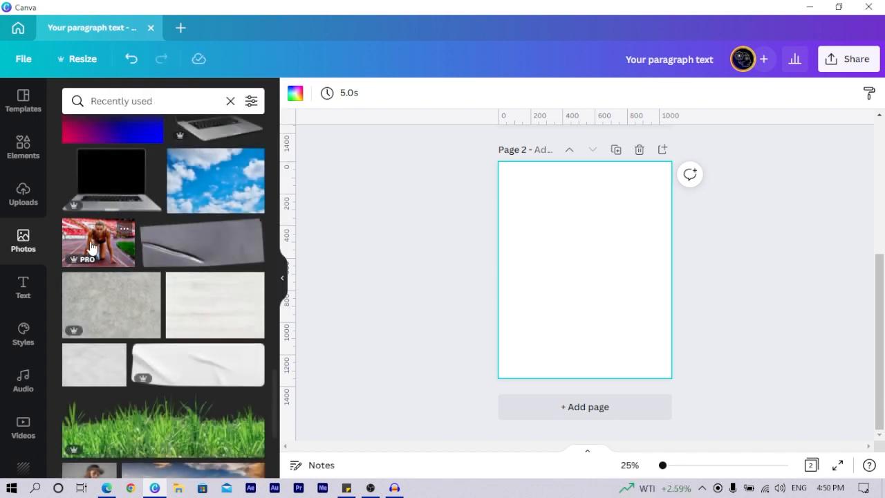
- Add the Athlete Girl photo and fit it across the bottom of Page 2
left_click(98, 242)
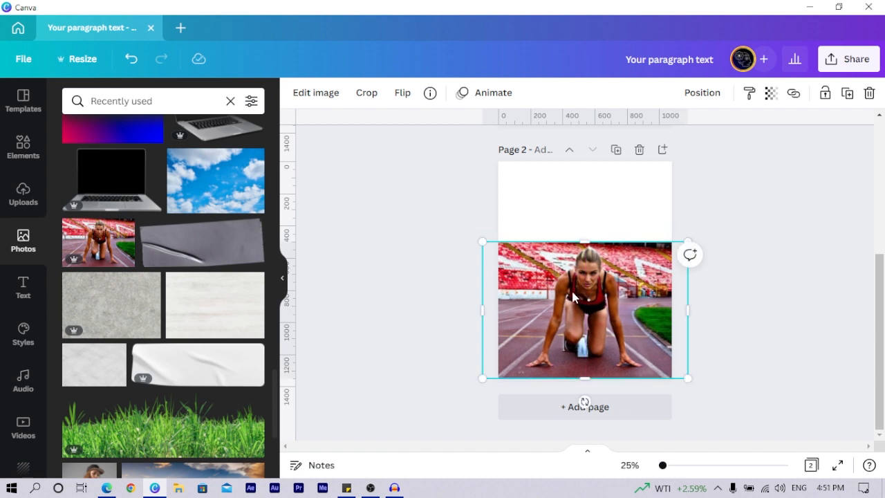
left_click_drag(689, 379, 680, 376)
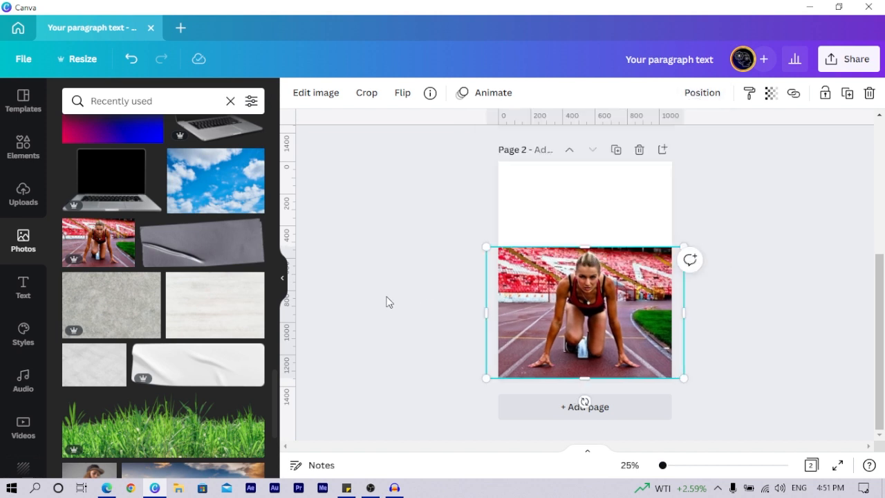
- Add the Clouds and Blue Sky photo and enlarge it over the upper page
left_click(234, 158)
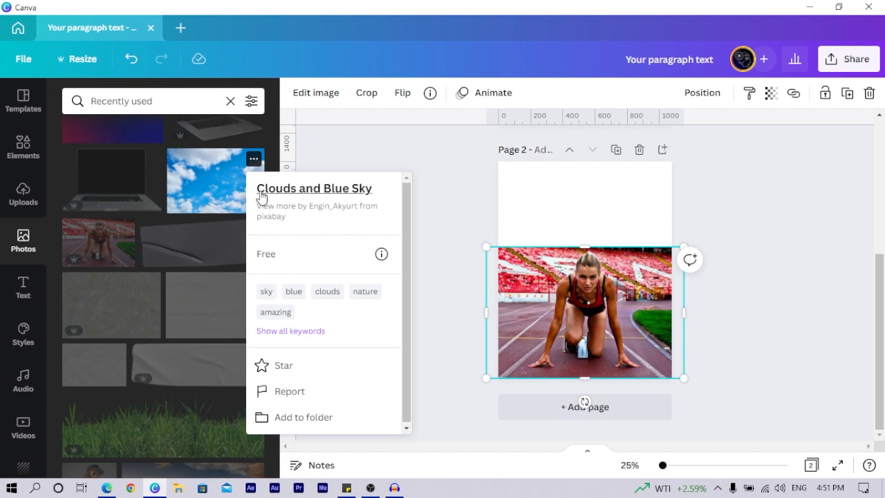
mouse_move(340, 192)
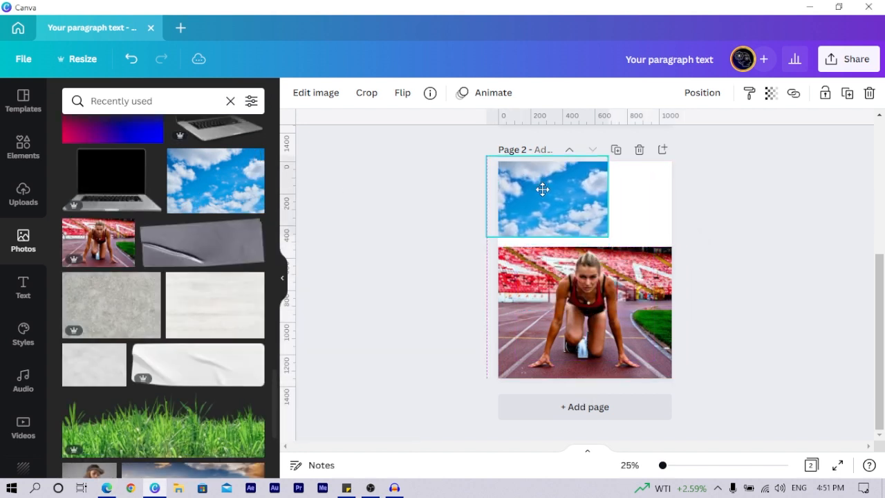
left_click(542, 196)
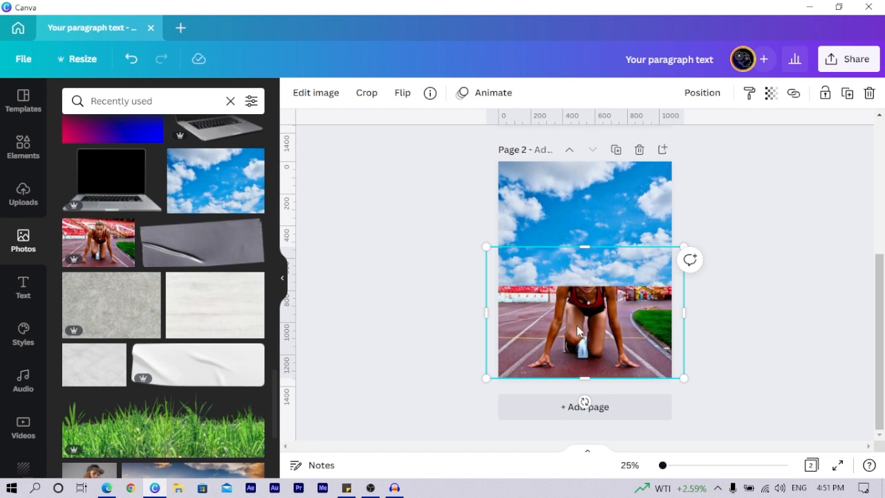
- Bring the athlete photo in front of the sky, reposition it at the bottom, and show its Edit image effects
right_click(578, 330)
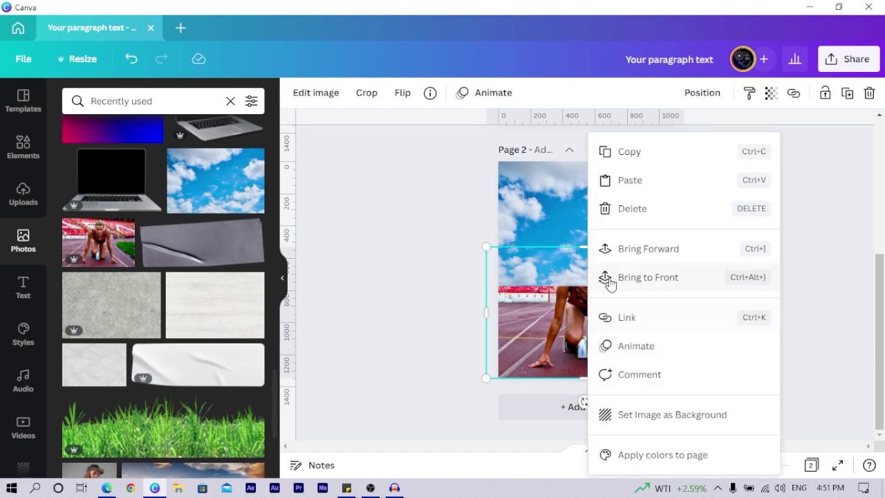
left_click(648, 277)
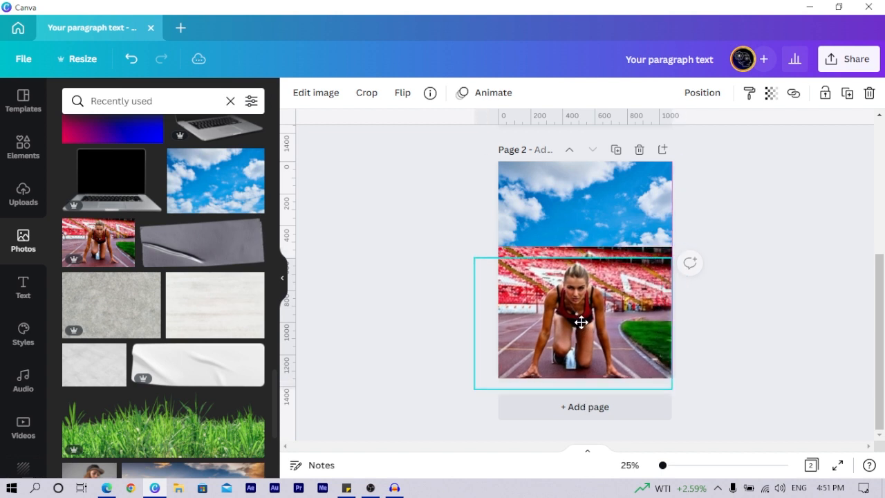
left_click_drag(581, 322, 597, 310)
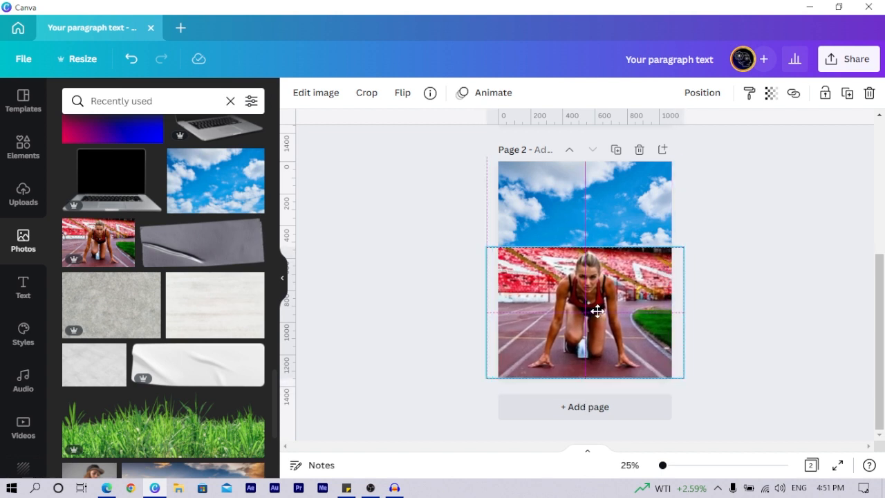
left_click(583, 313)
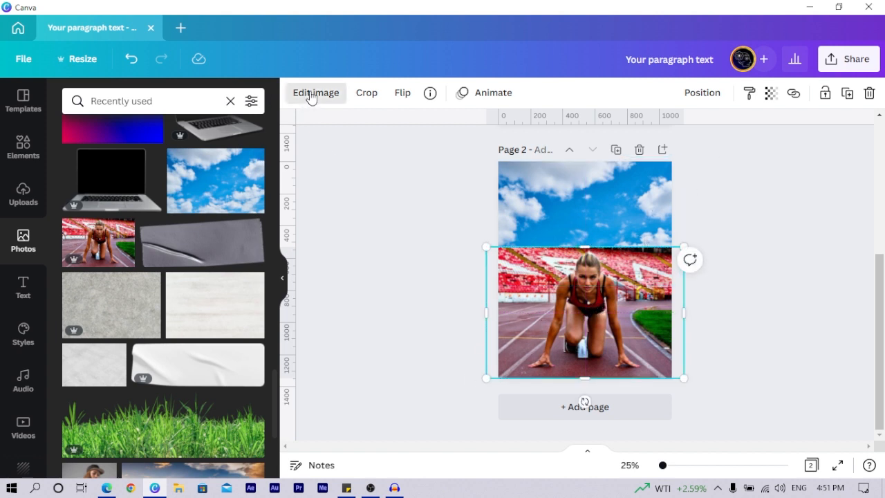
left_click(316, 93)
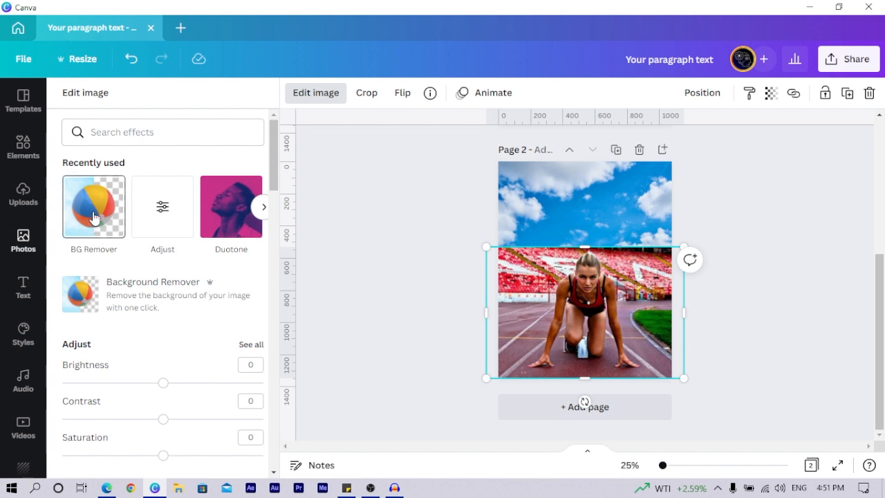